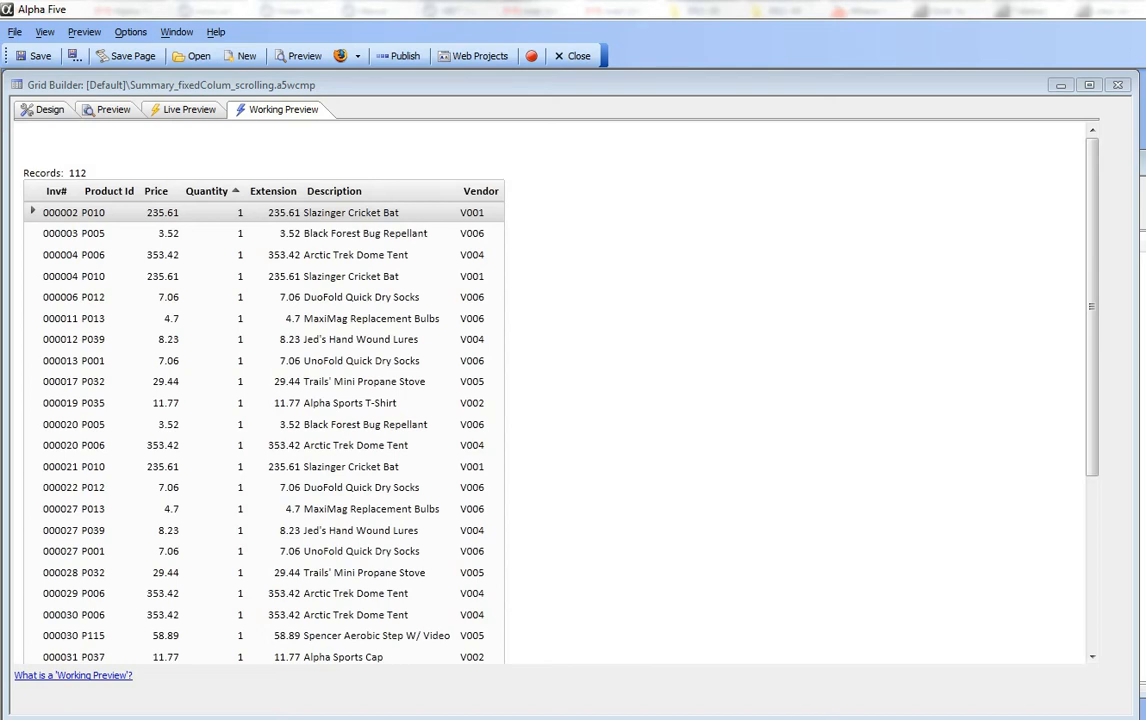
pyautogui.moveTo(1042, 247)
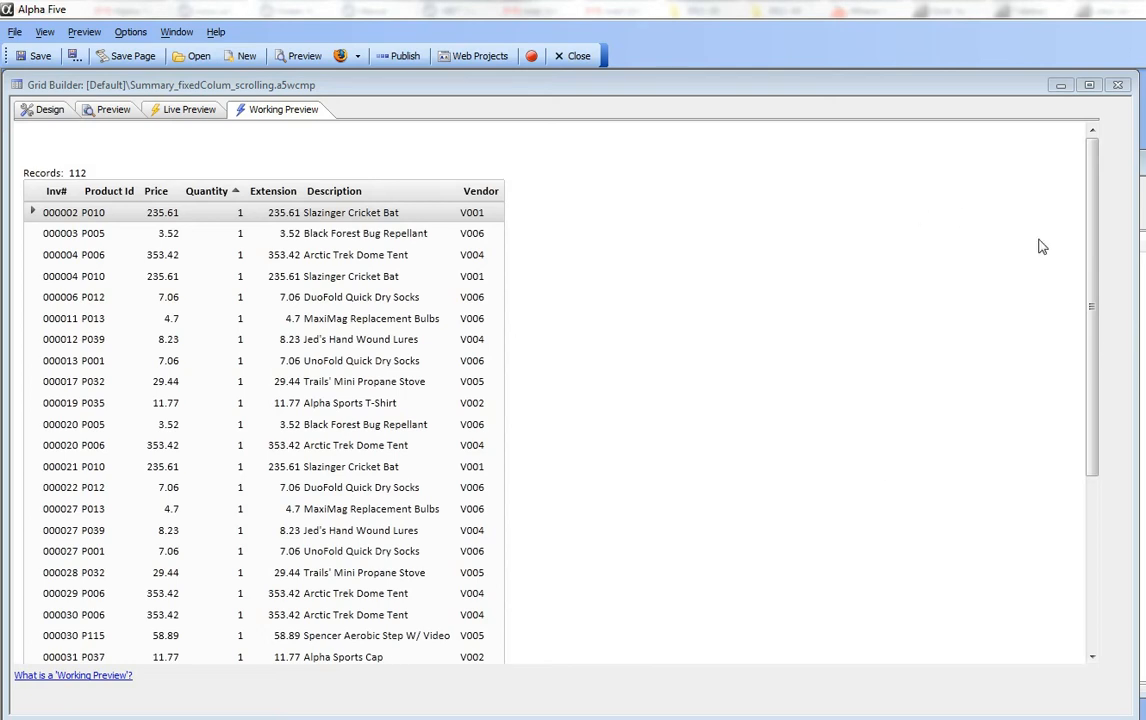
# Step: Re-sort the preview grid by Extension, then Quantity, ending sorted by Description
pyautogui.scroll(-3)
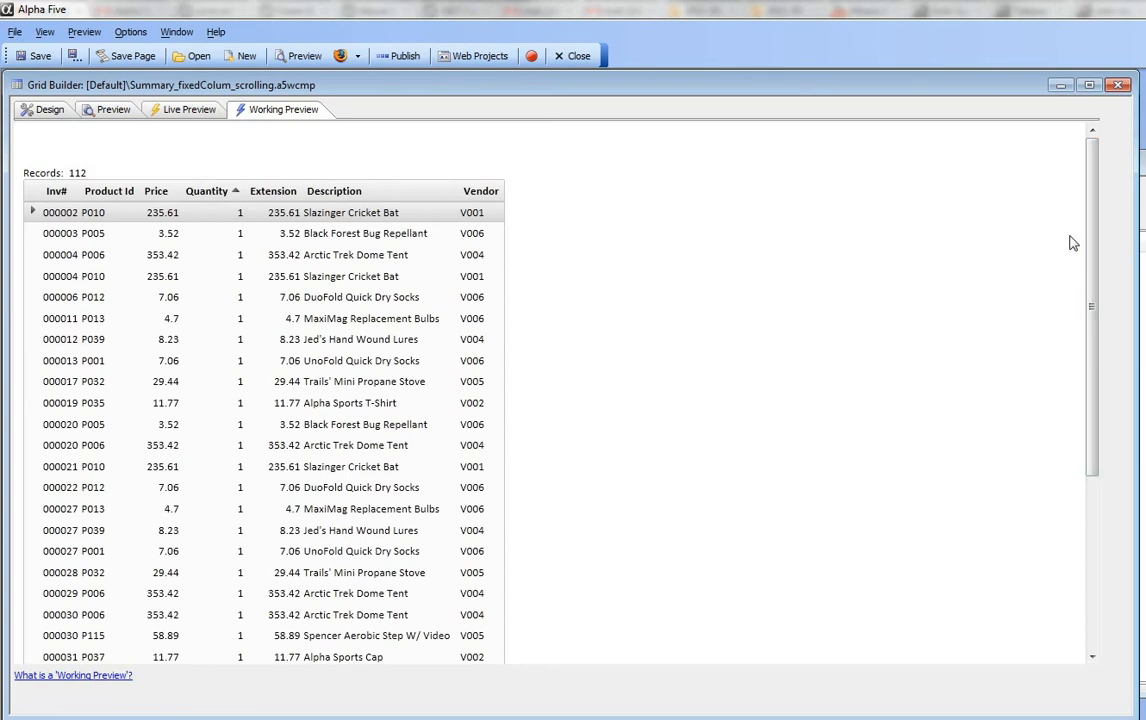
pyautogui.moveTo(1092, 240)
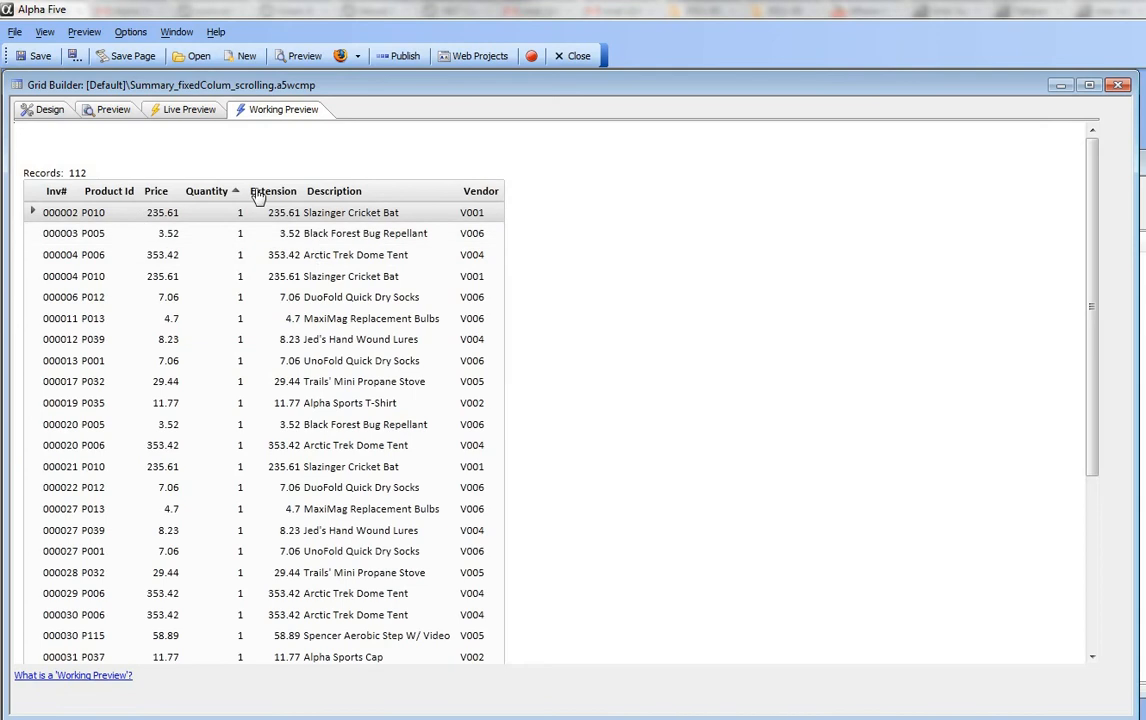
pyautogui.moveTo(277, 199)
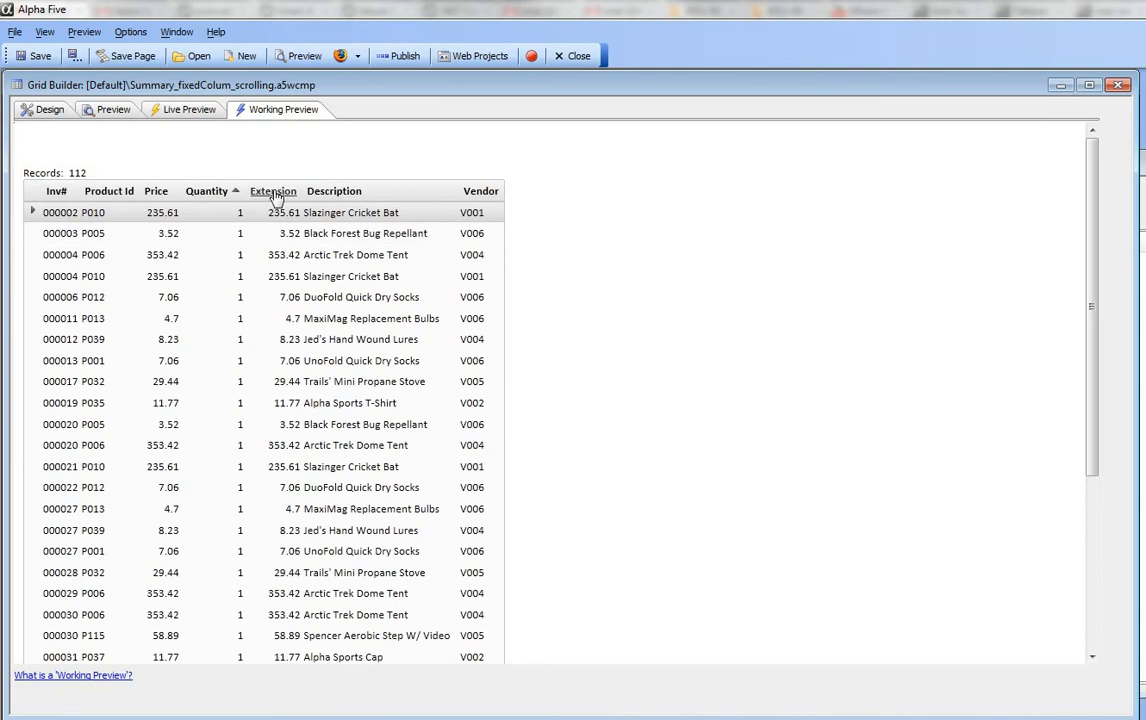
pyautogui.click(273, 191)
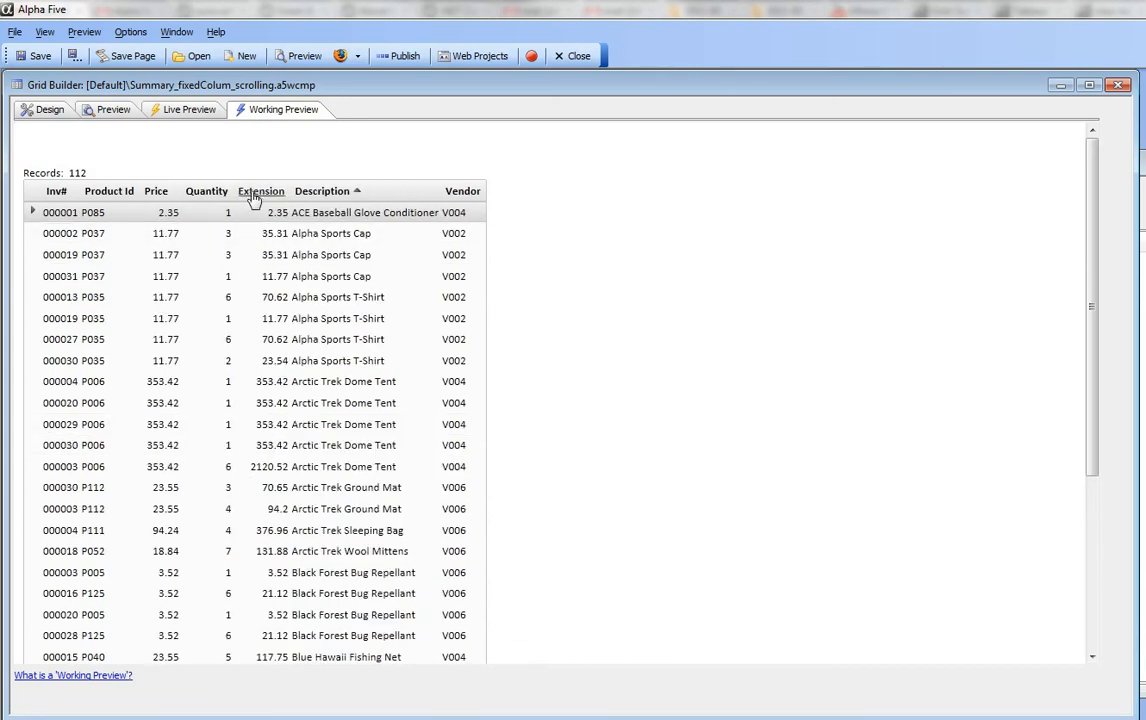
pyautogui.moveTo(267, 200)
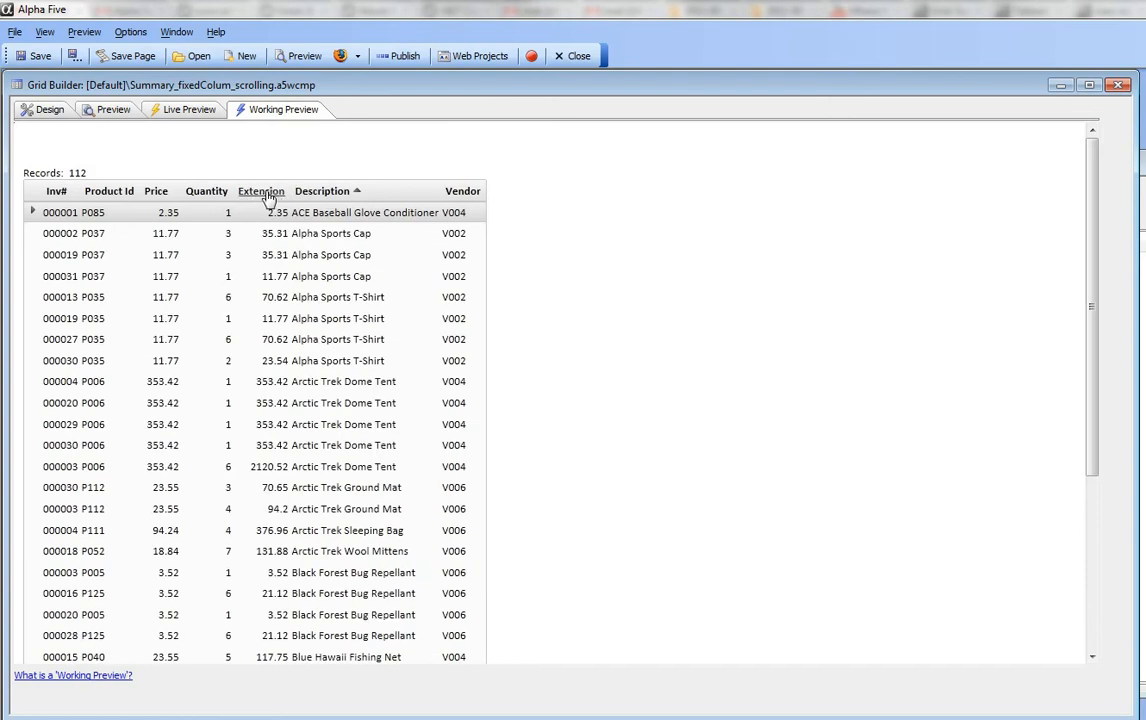
pyautogui.click(206, 191)
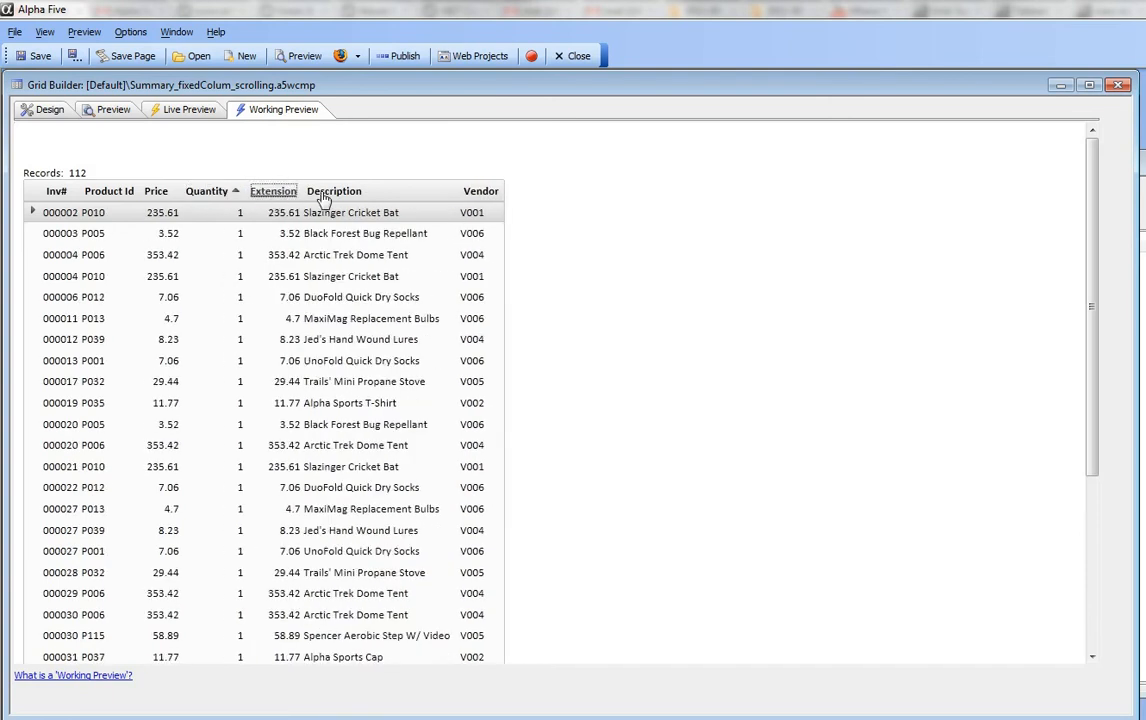
pyautogui.click(333, 191)
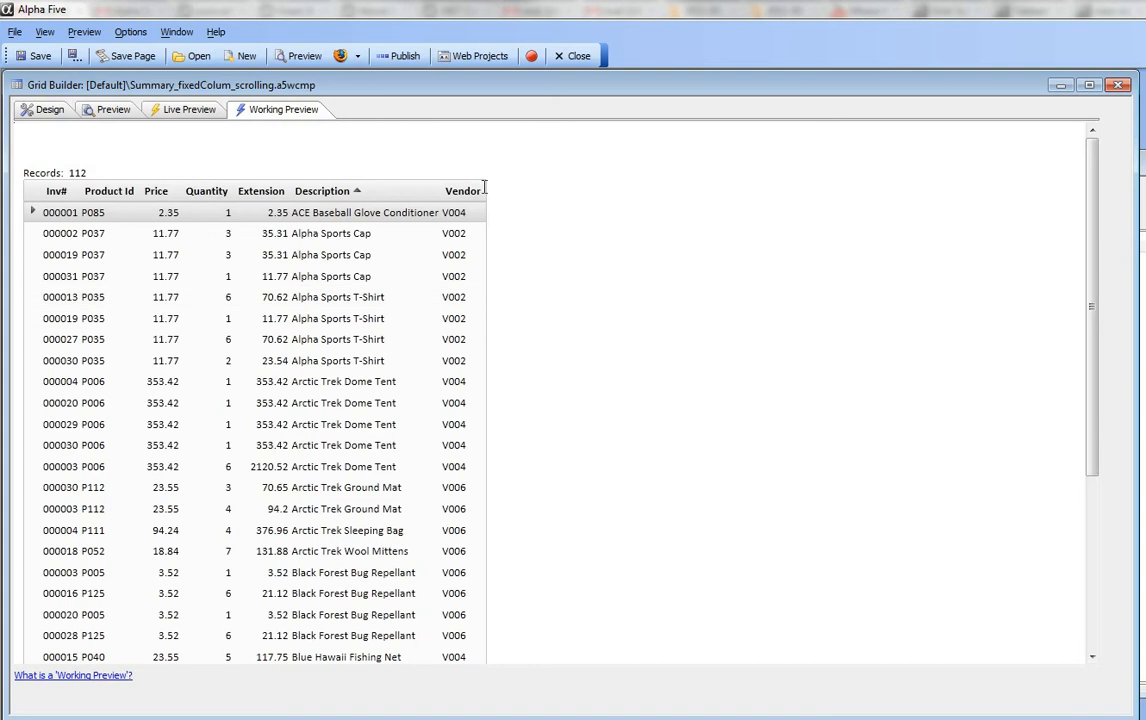
pyautogui.moveTo(494, 451)
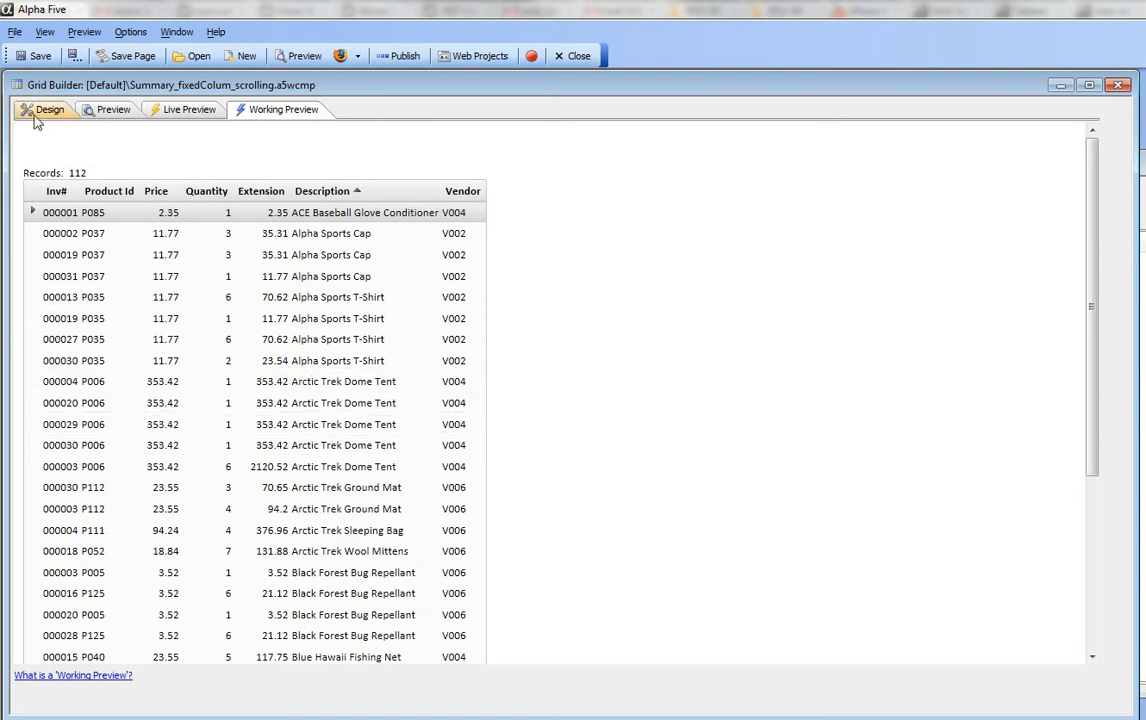
# Step: In Design properties, enable 'Grid body can scroll' and 'Fixed column widths', then edit column widths
pyautogui.click(48, 110)
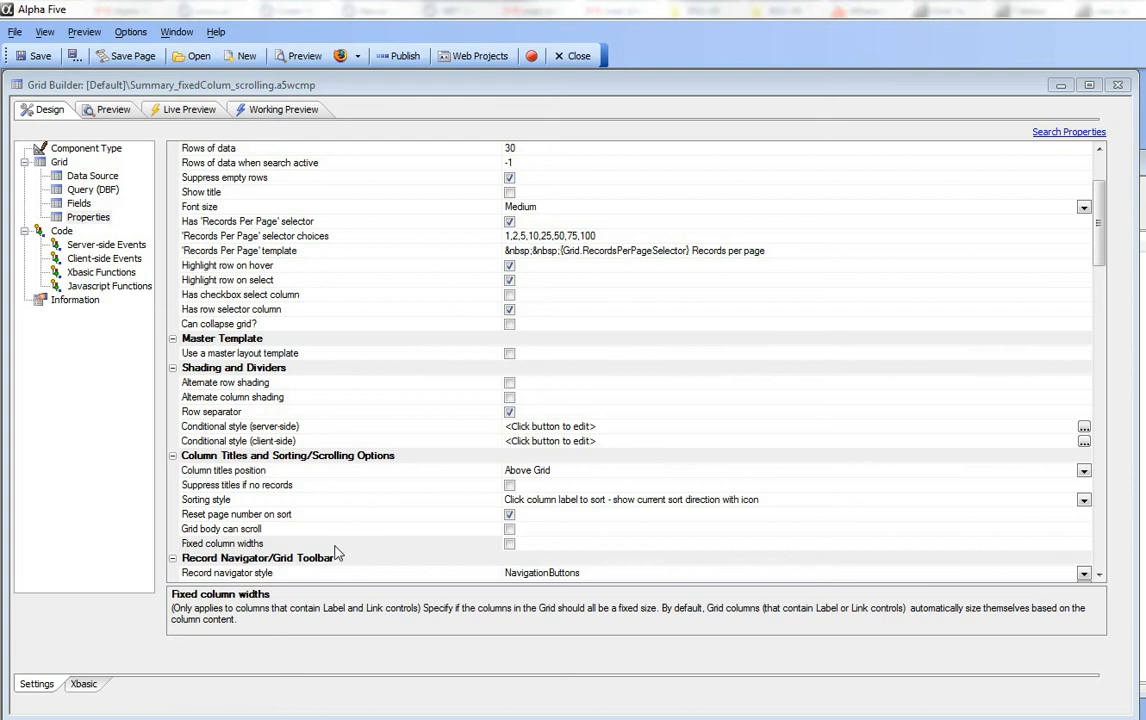
pyautogui.moveTo(328, 547)
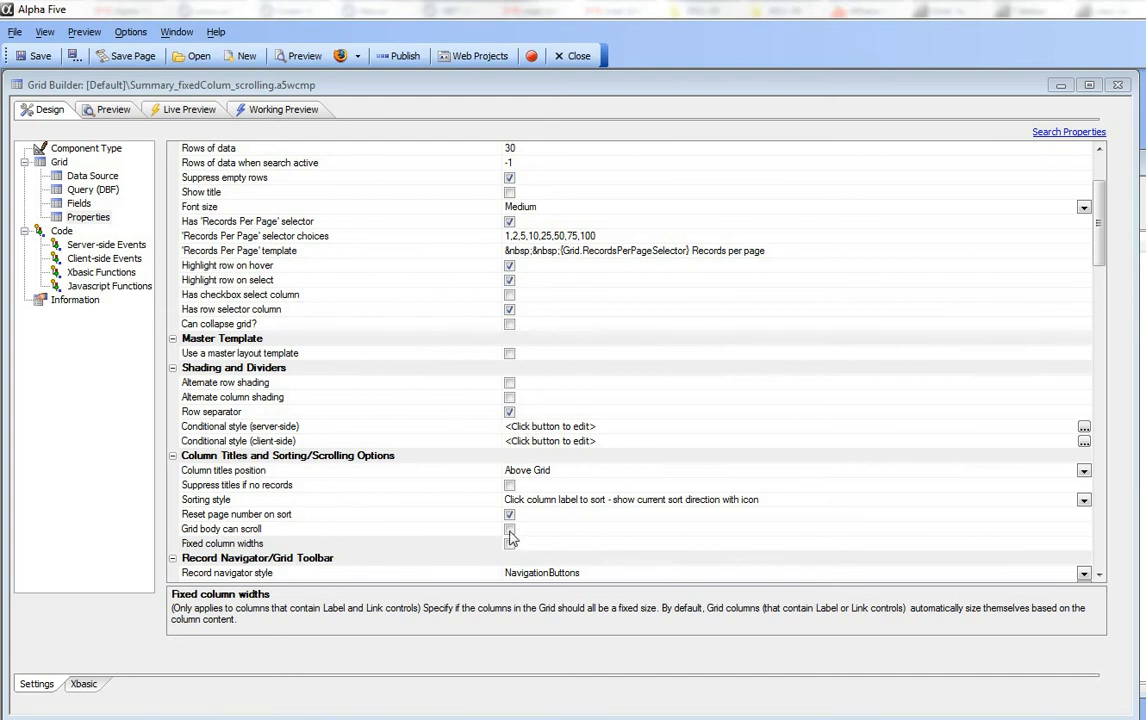
pyautogui.click(509, 529)
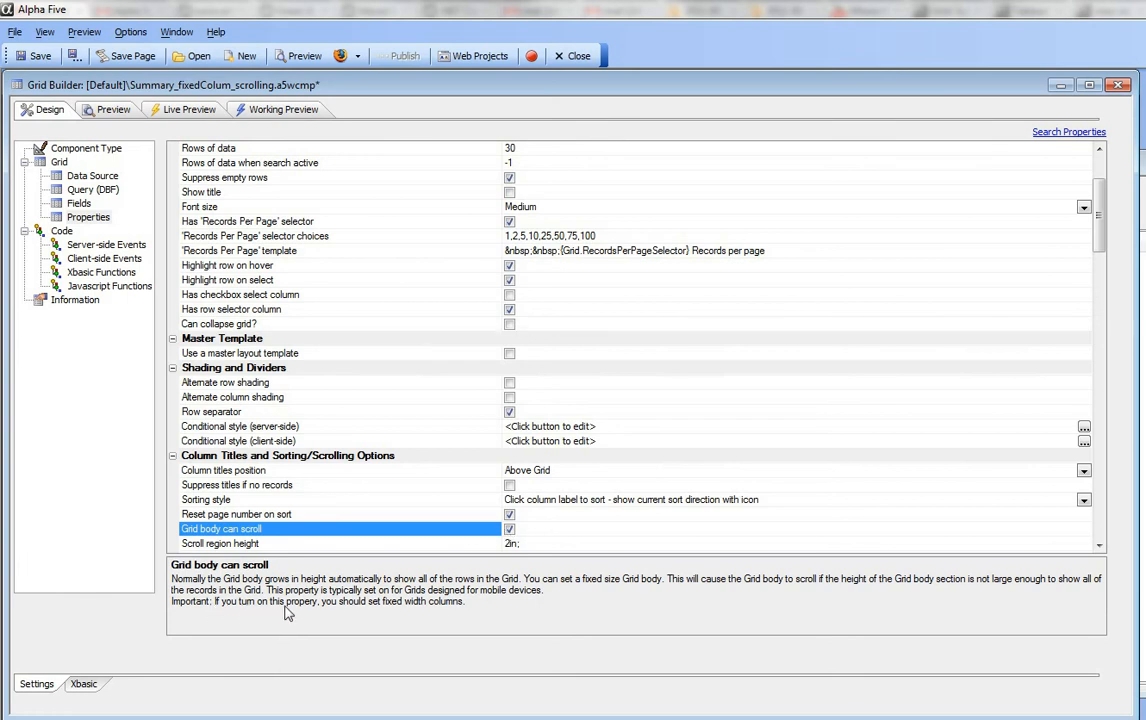
pyautogui.moveTo(928, 477)
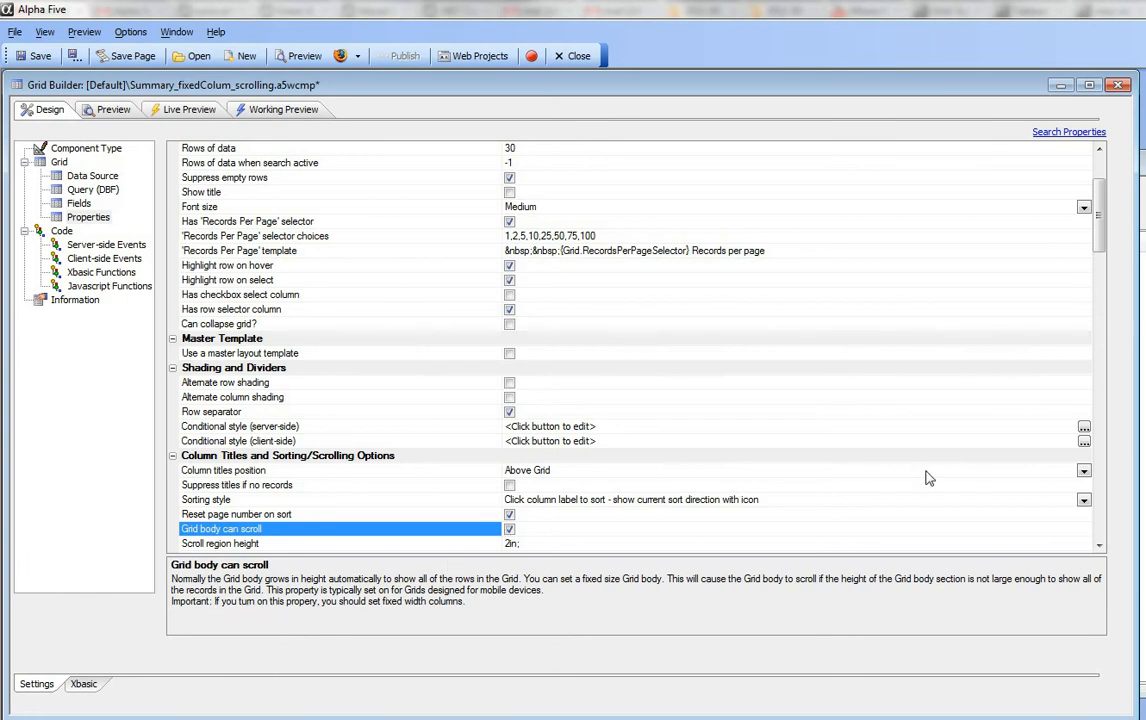
pyautogui.scroll(-3)
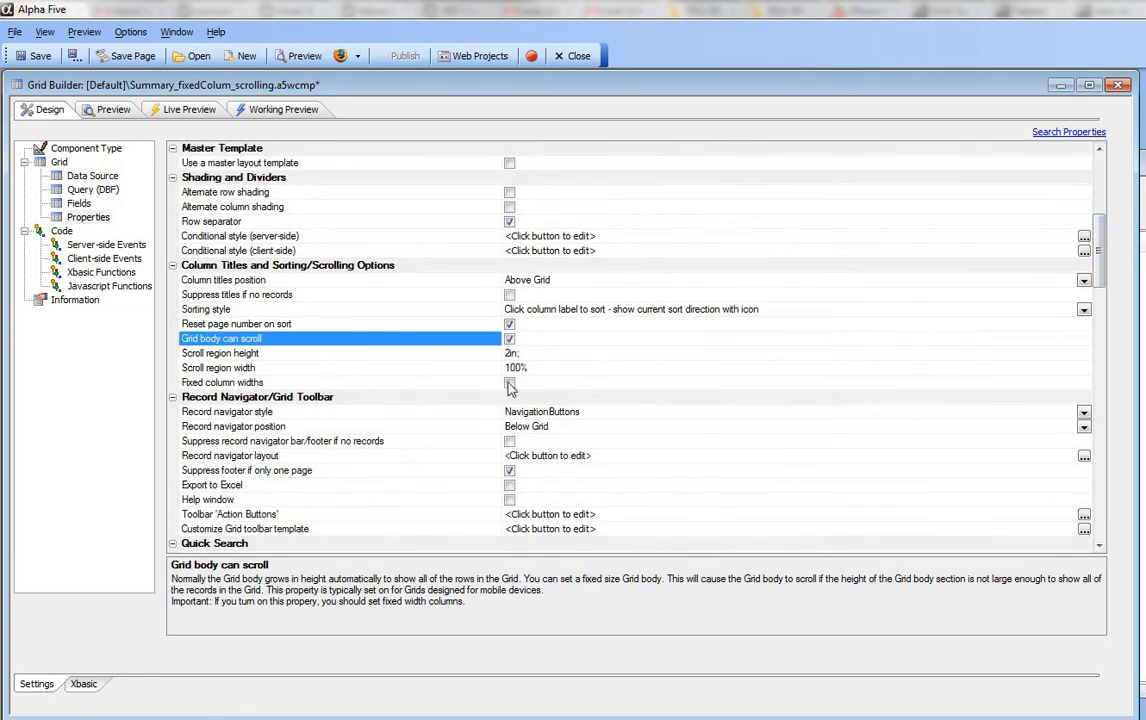
pyautogui.click(510, 384)
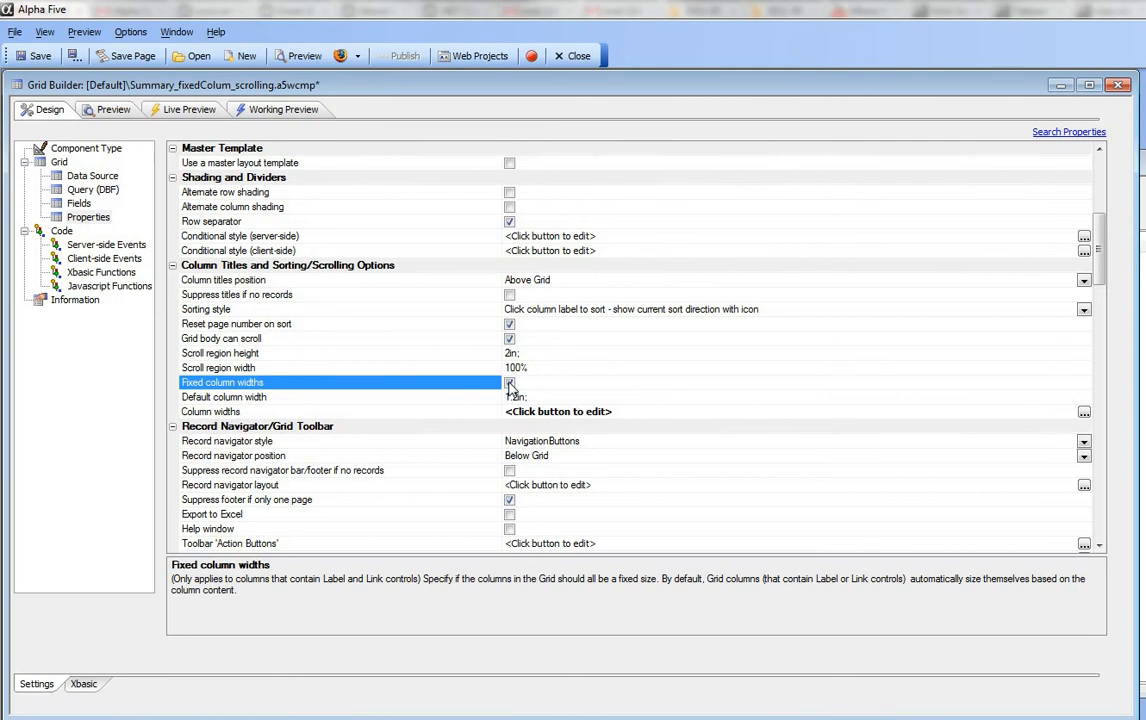
pyautogui.click(509, 382)
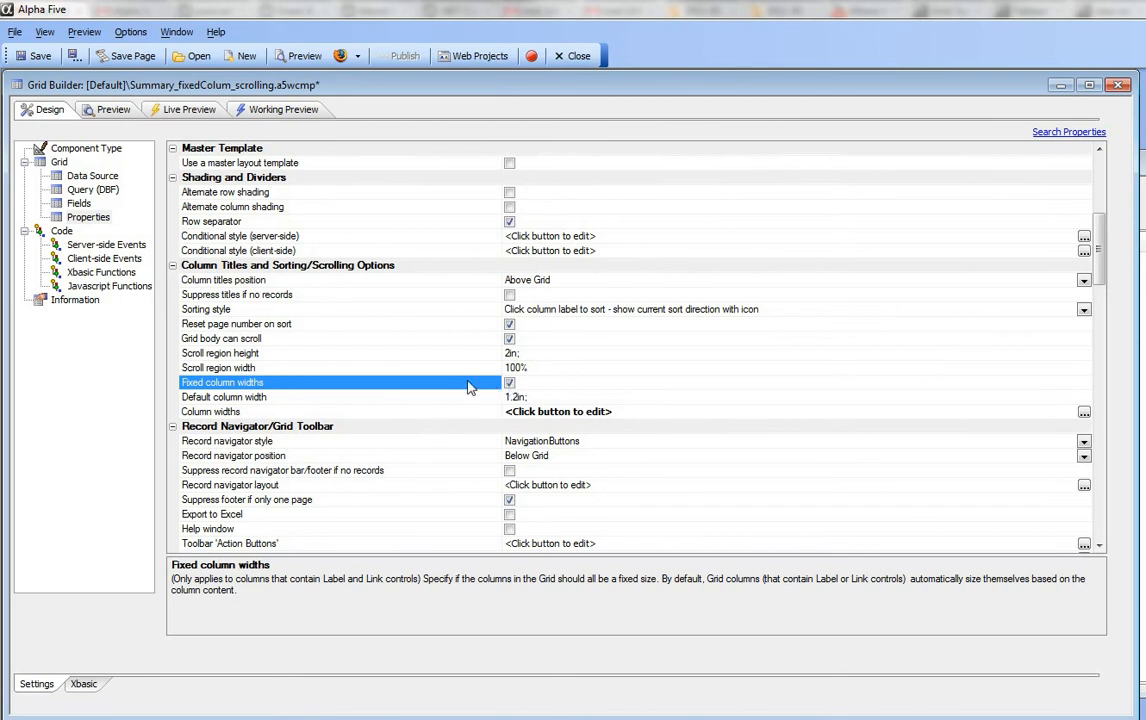
pyautogui.moveTo(501, 390)
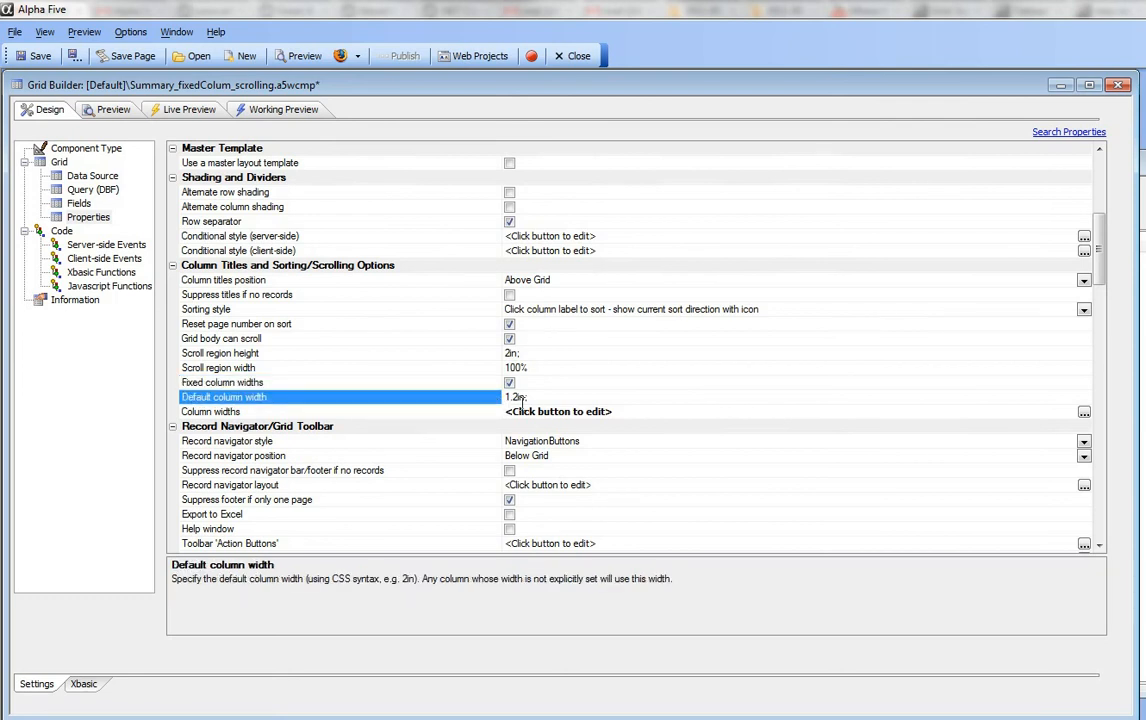
pyautogui.click(210, 411)
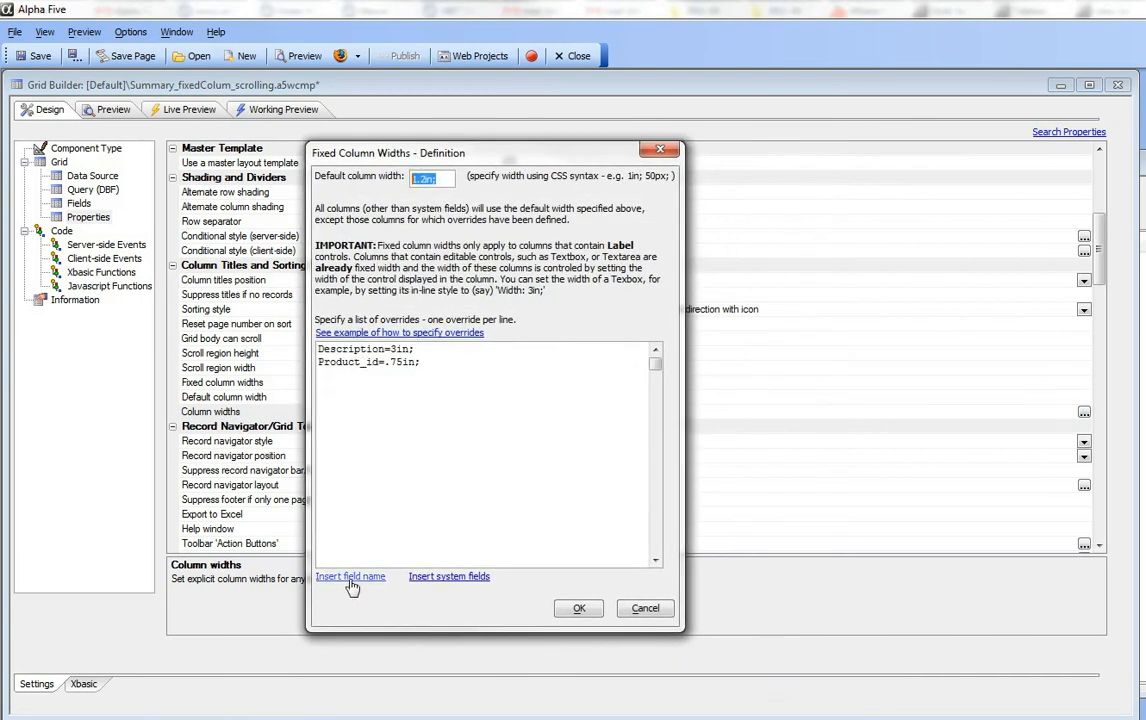
# Step: Review the width overrides Description=3in and Product_id=.75in after closing the syntax help
pyautogui.click(350, 576)
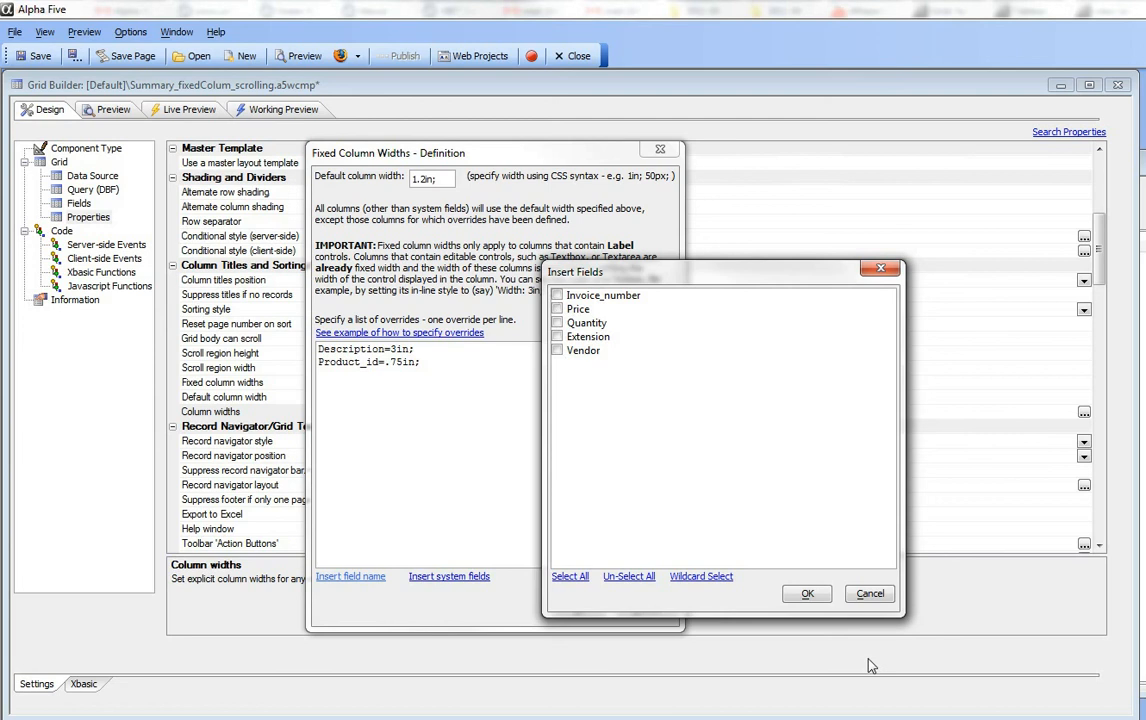
pyautogui.click(869, 593)
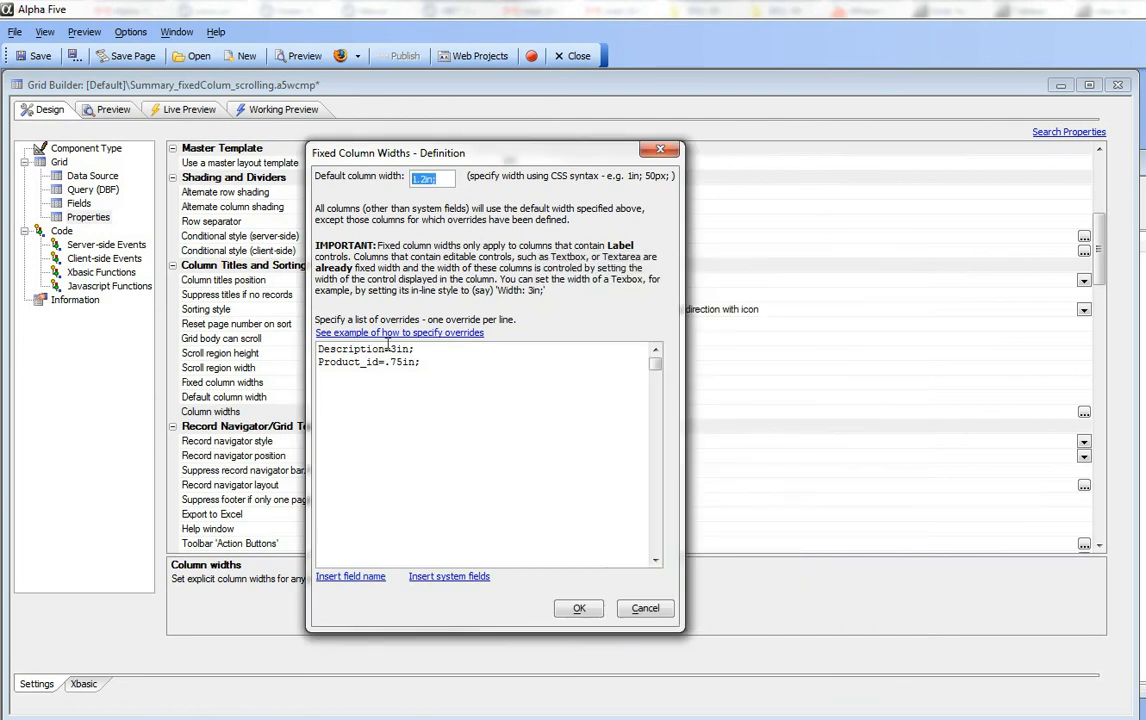
pyautogui.moveTo(360, 372)
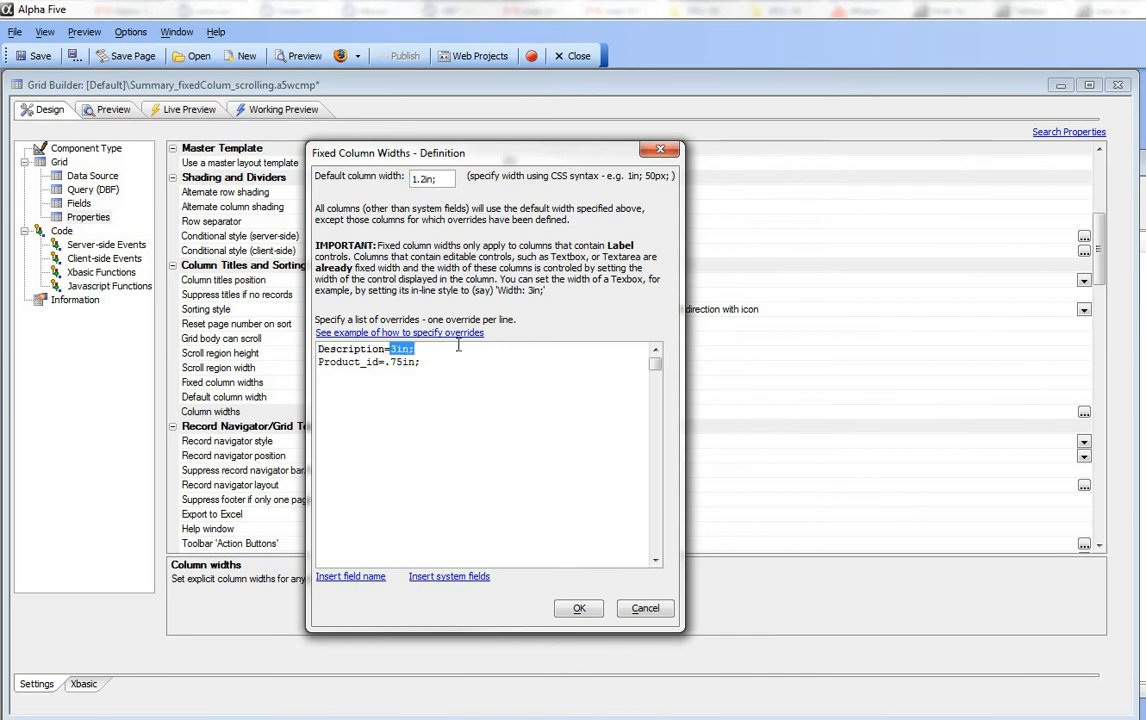
pyautogui.click(400, 332)
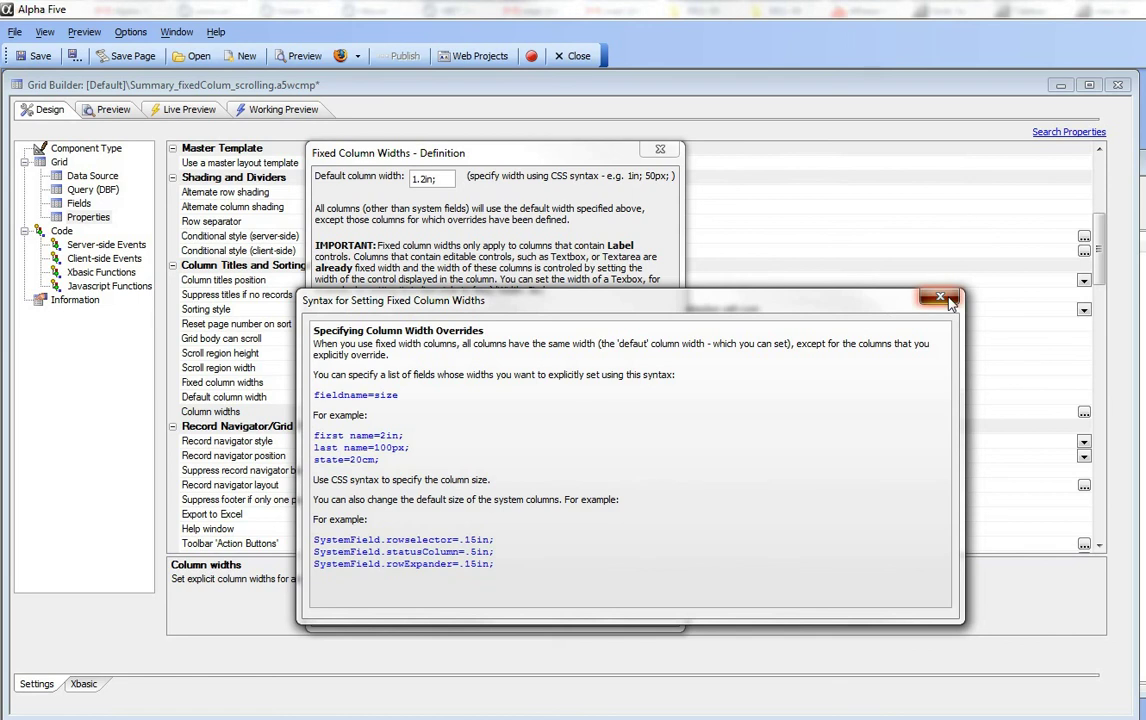
pyautogui.click(939, 298)
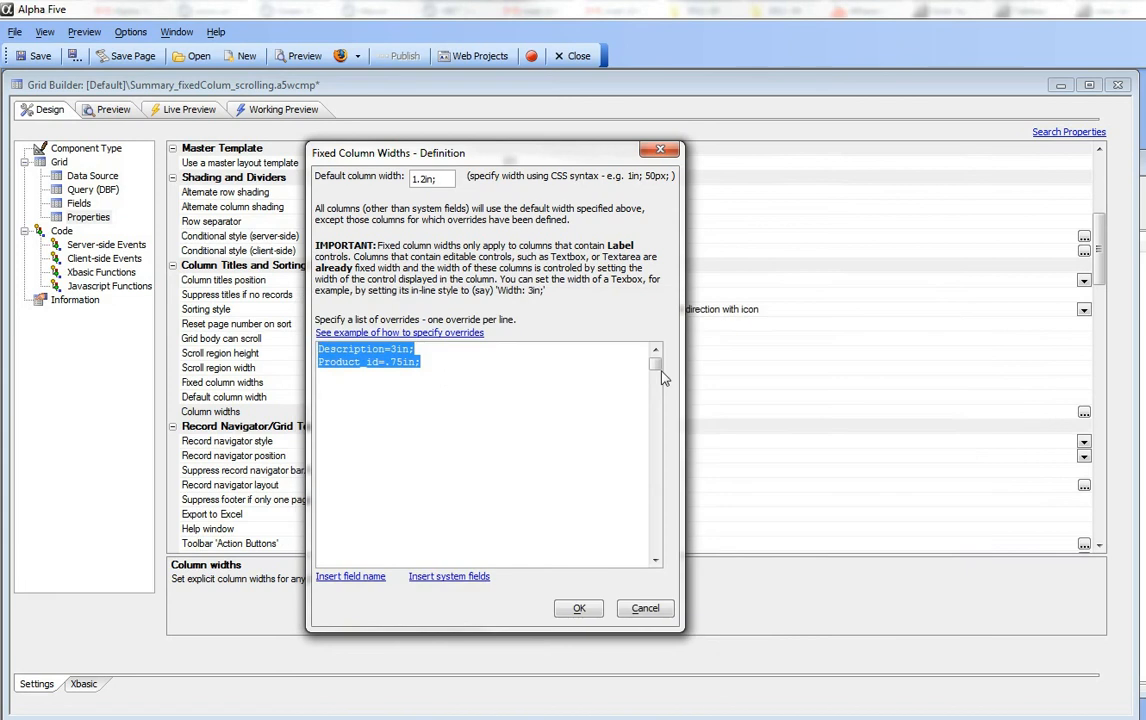
pyautogui.click(348, 371)
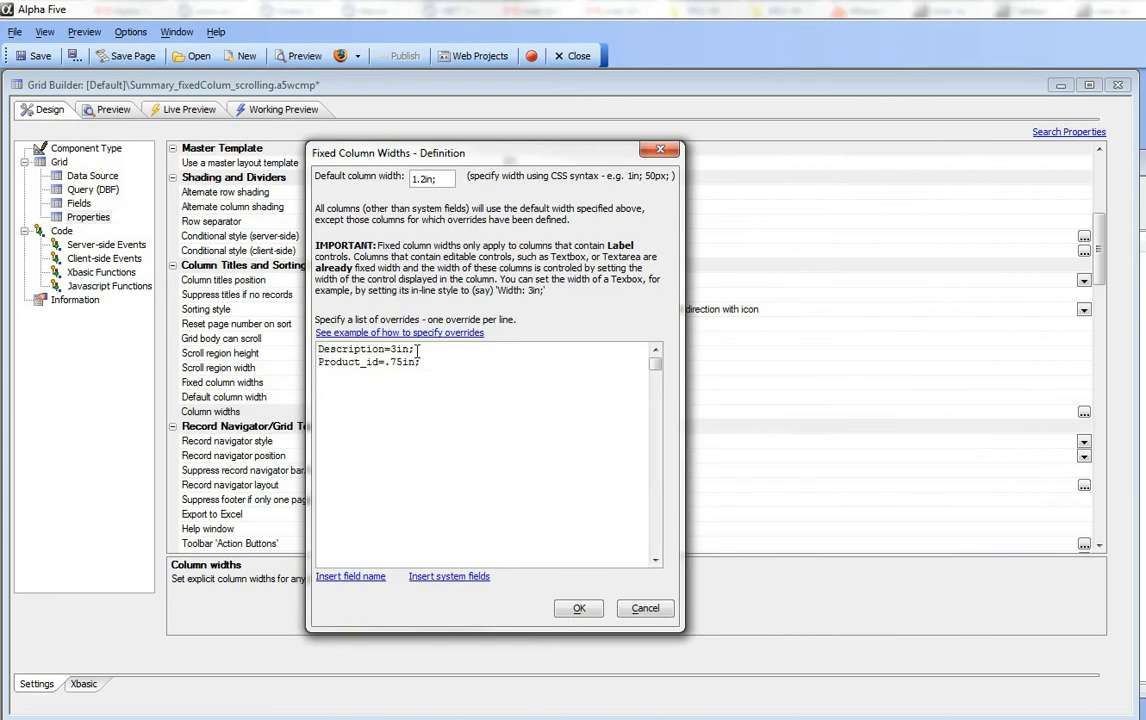
# Step: Insert system field overrides, delete those lines, and confirm the widths with OK
pyautogui.click(448, 576)
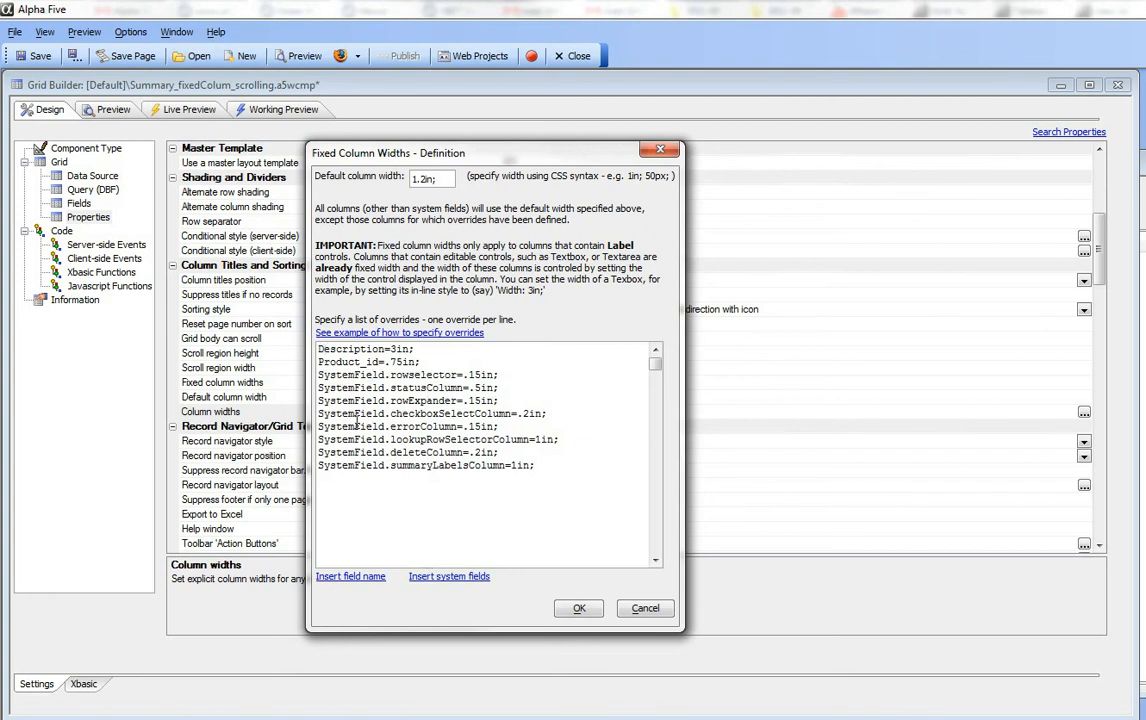
pyautogui.moveTo(318, 374); pyautogui.dragTo(535, 465)
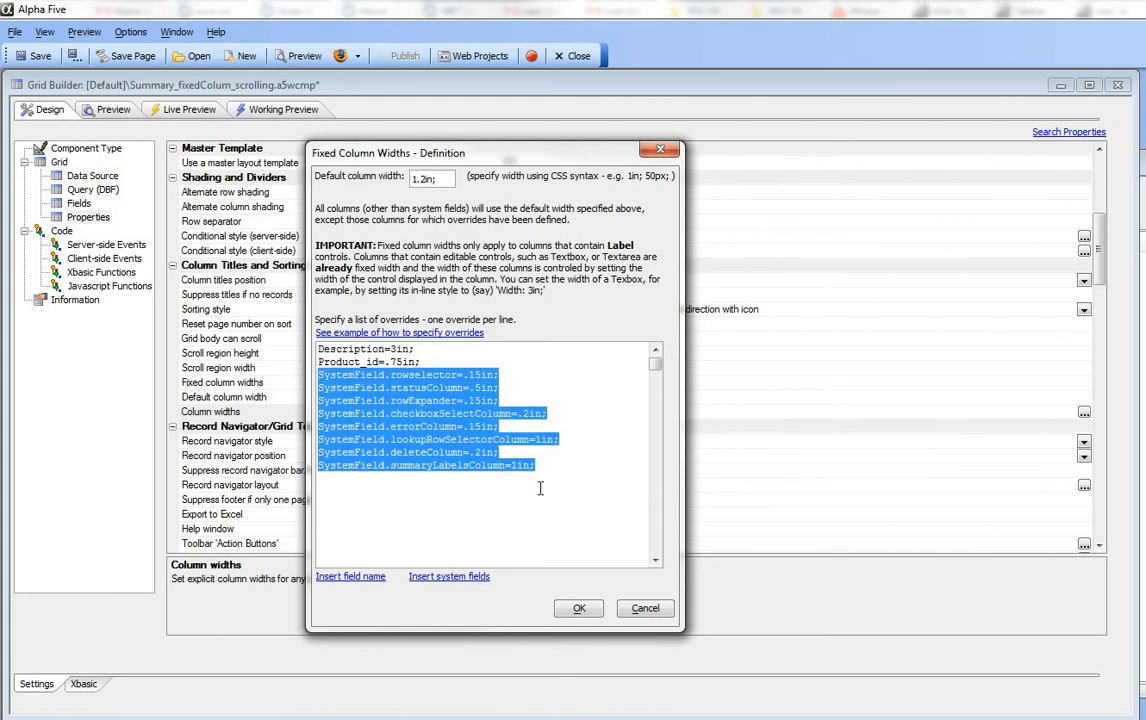
pyautogui.press('Delete')
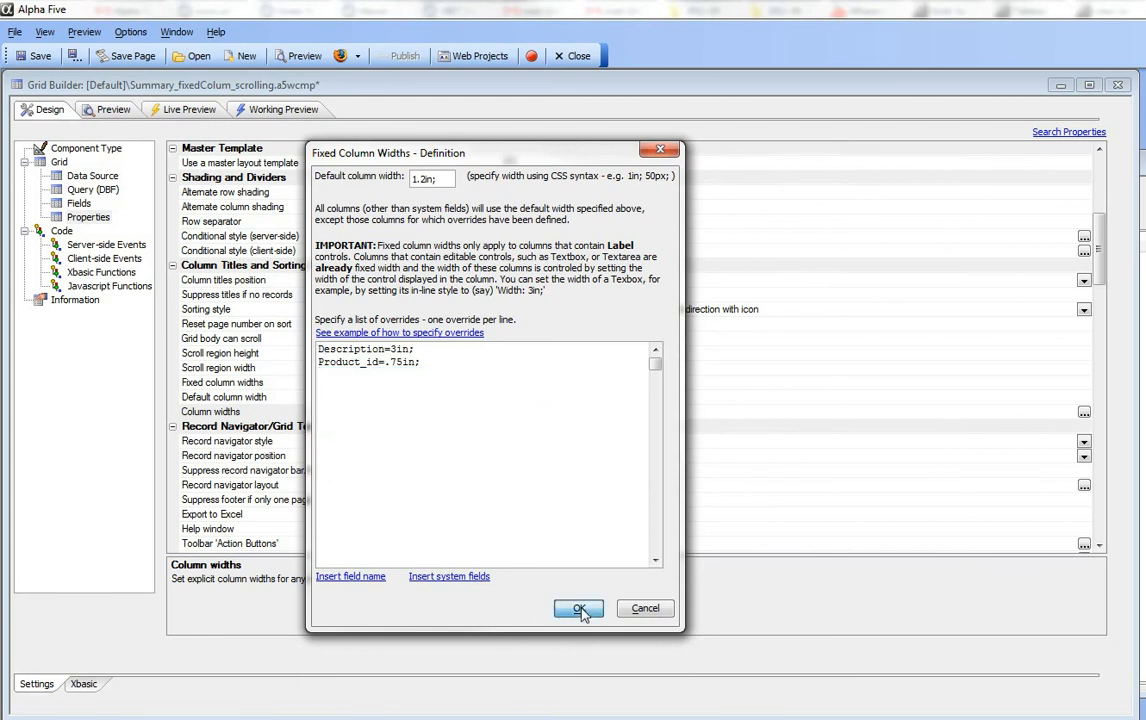
pyautogui.click(580, 608)
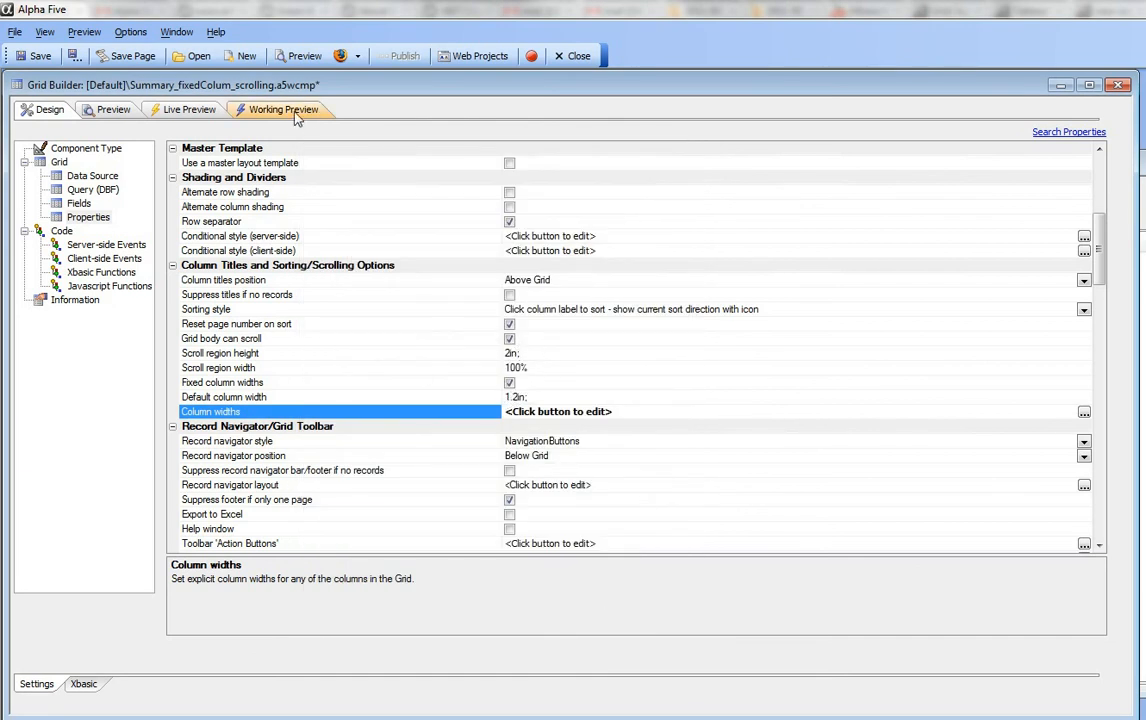
# Step: Run the grid in Working Preview, page Next, Last, First, and sort by Quantity
pyautogui.click(283, 109)
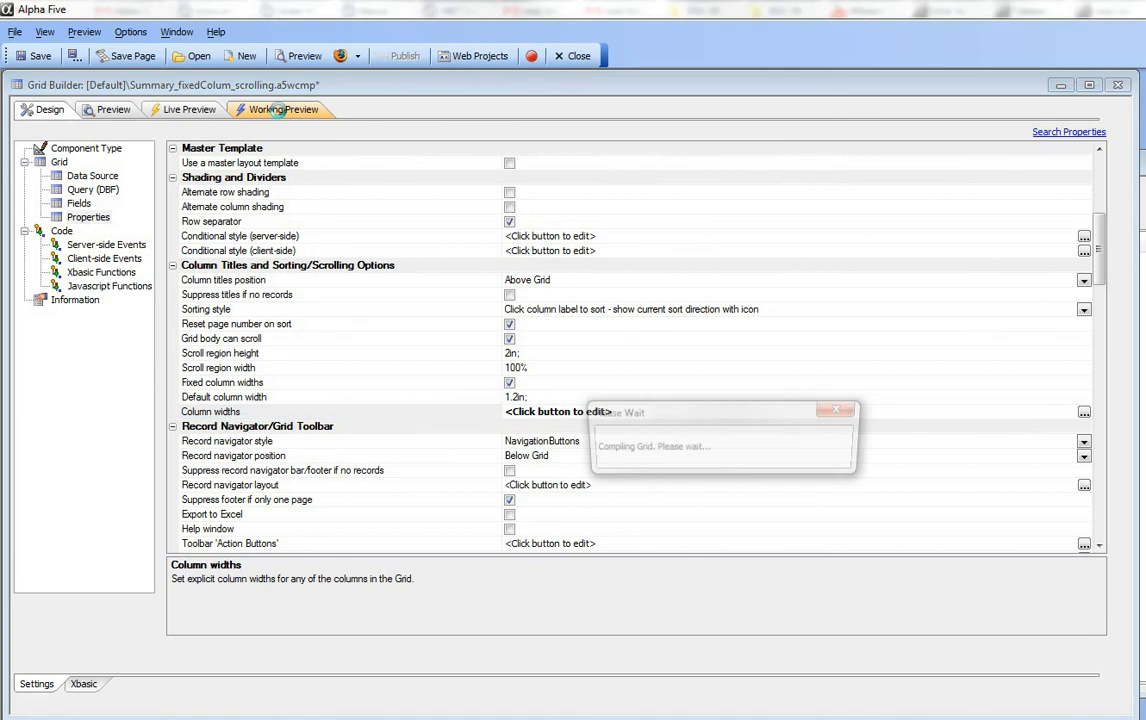
pyautogui.click(283, 109)
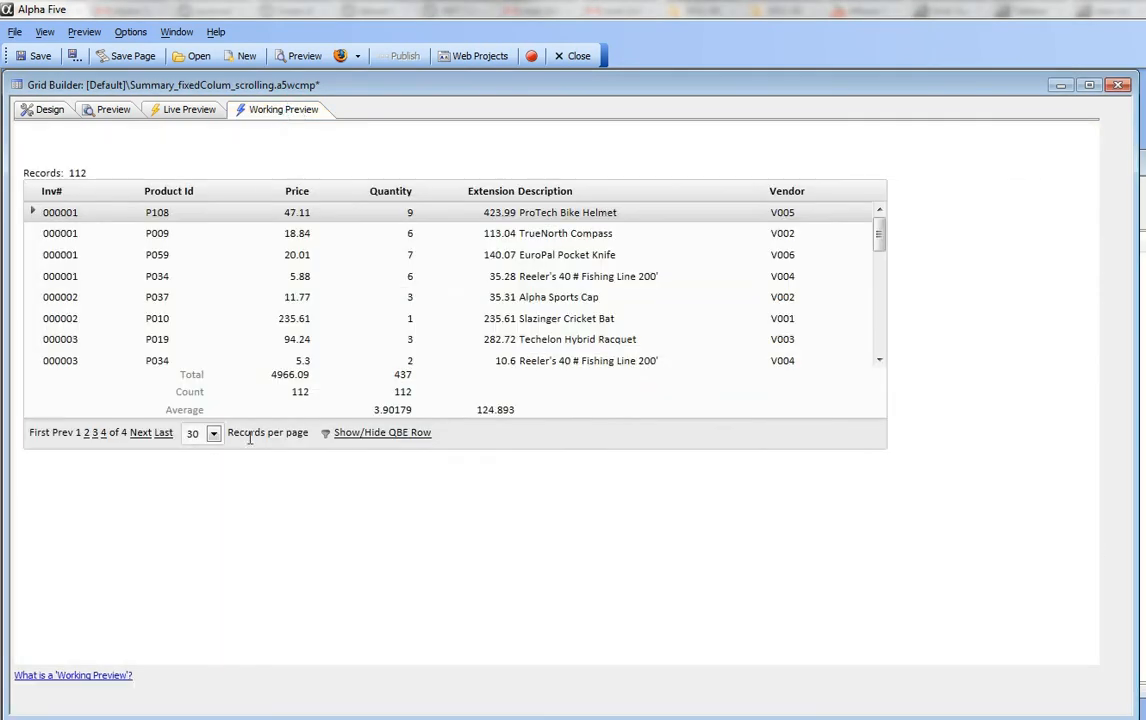
pyautogui.click(141, 433)
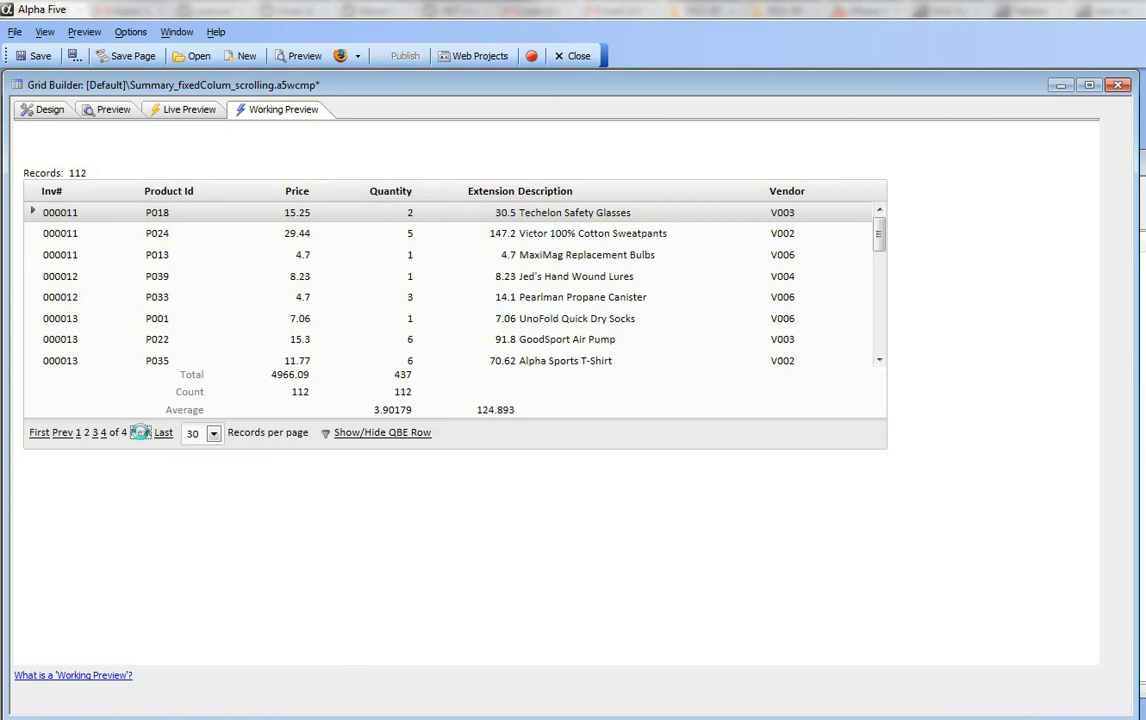
pyautogui.click(146, 433)
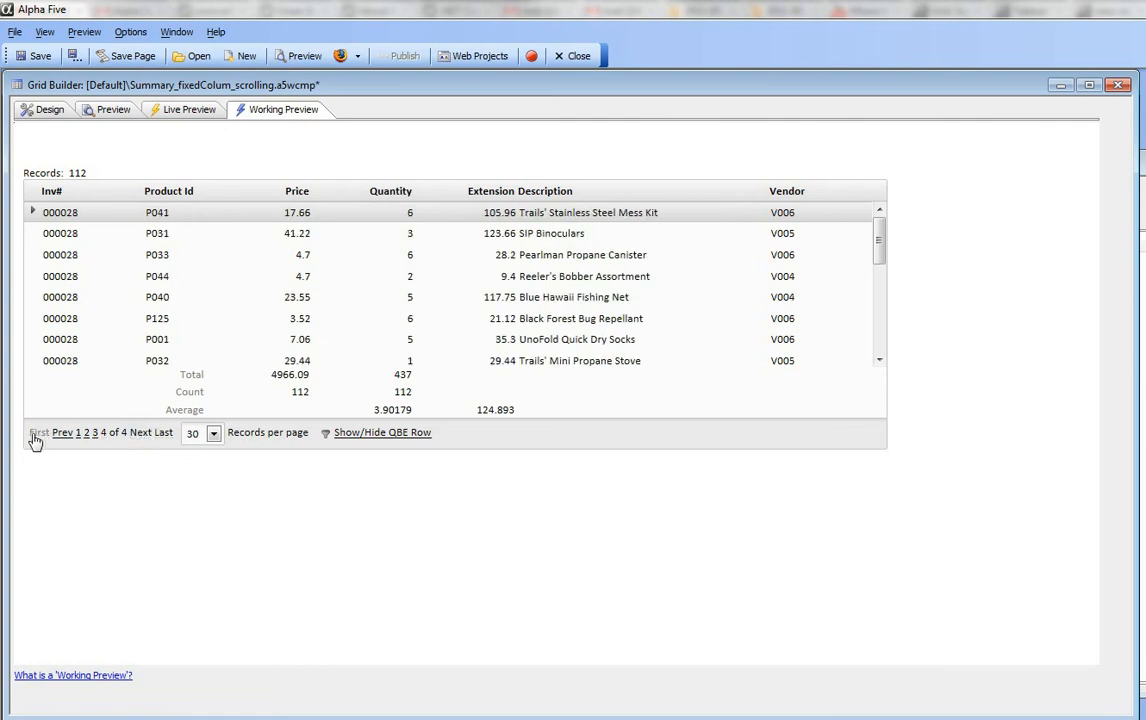
pyautogui.click(23, 436)
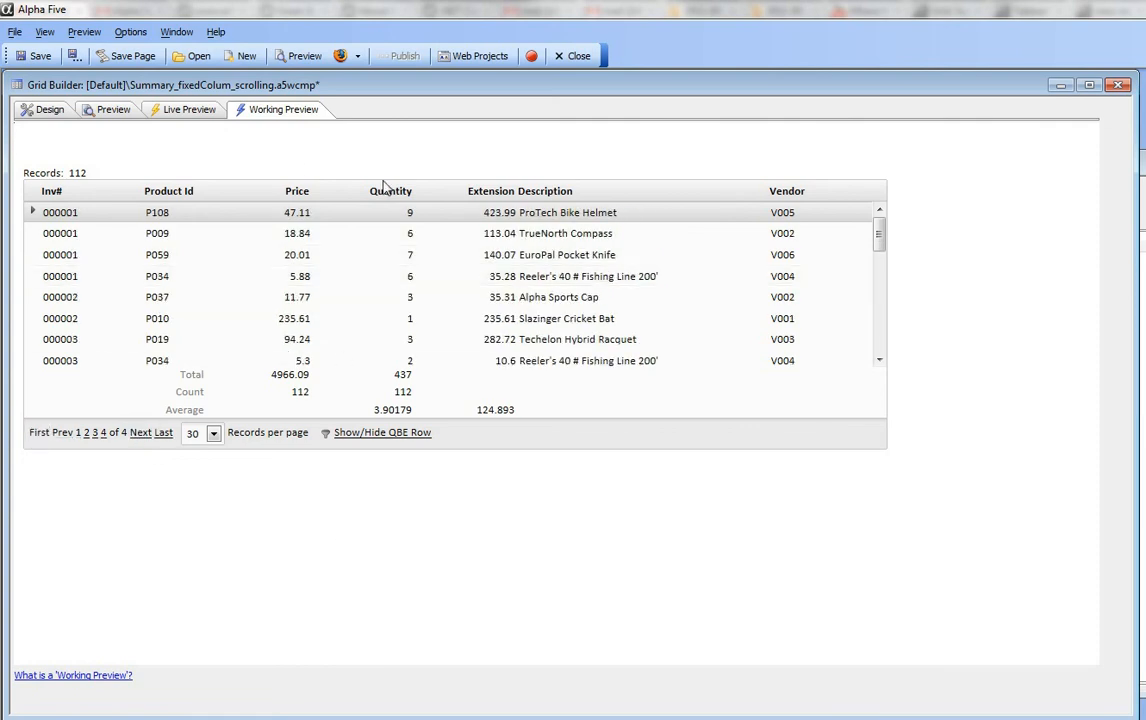
pyautogui.click(296, 191)
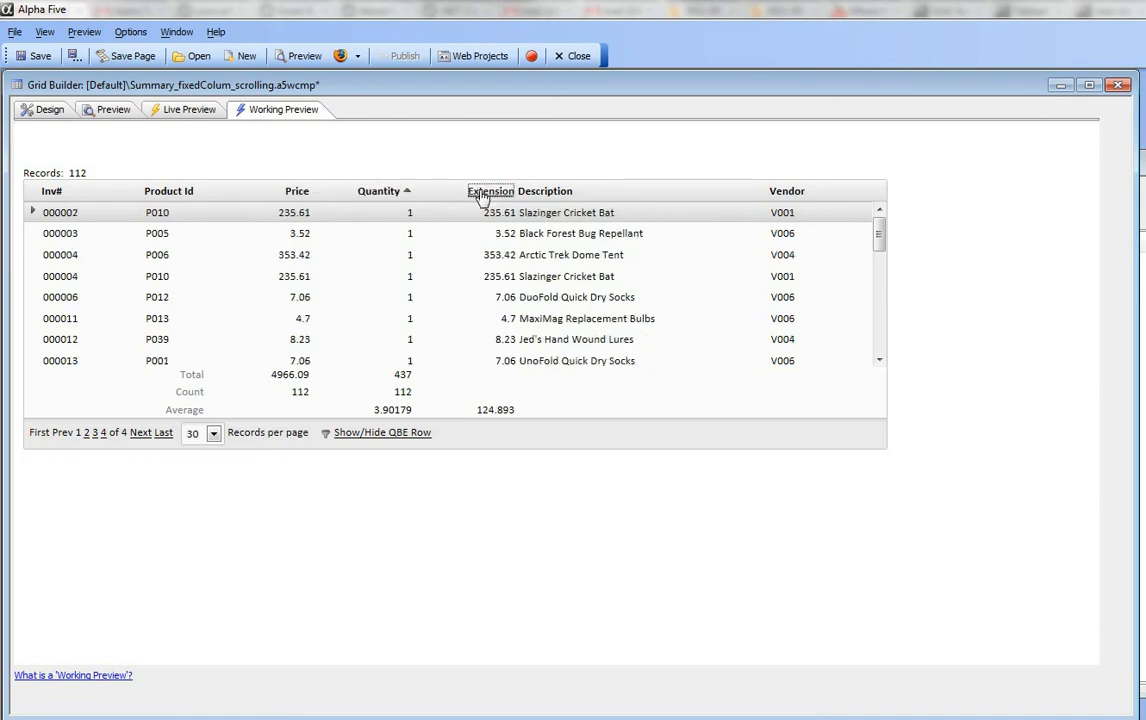
# Step: Sort the preview grid by the Extension column and scroll down through its body
pyautogui.click(490, 191)
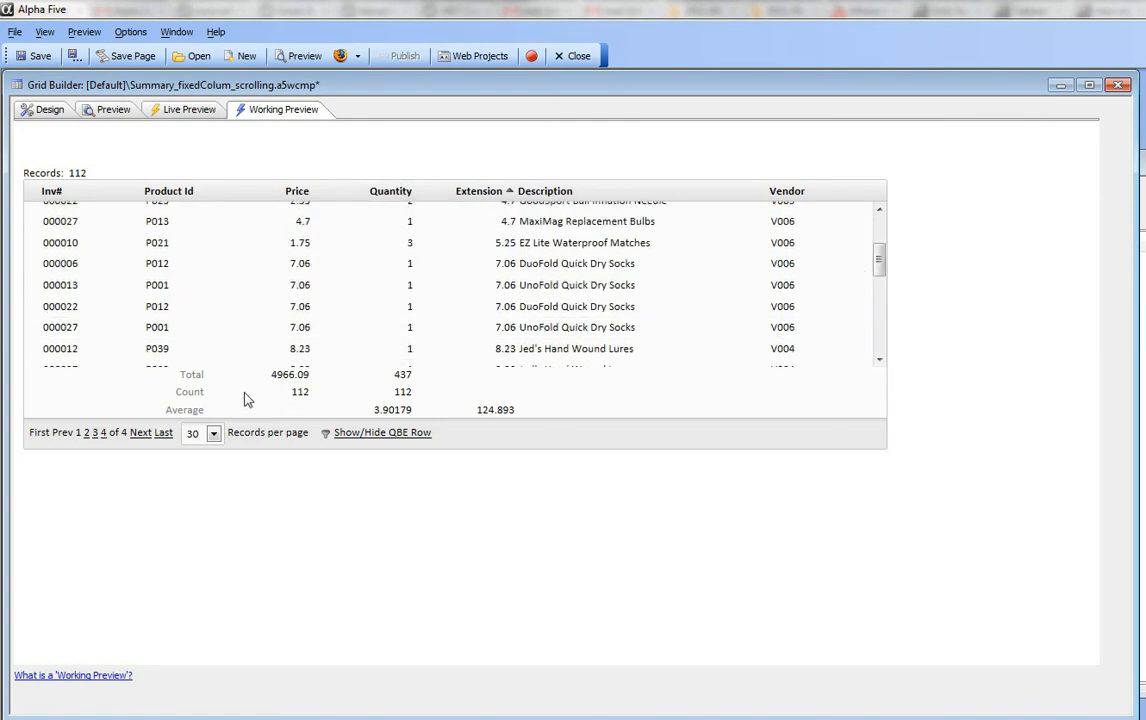
pyautogui.moveTo(357, 247)
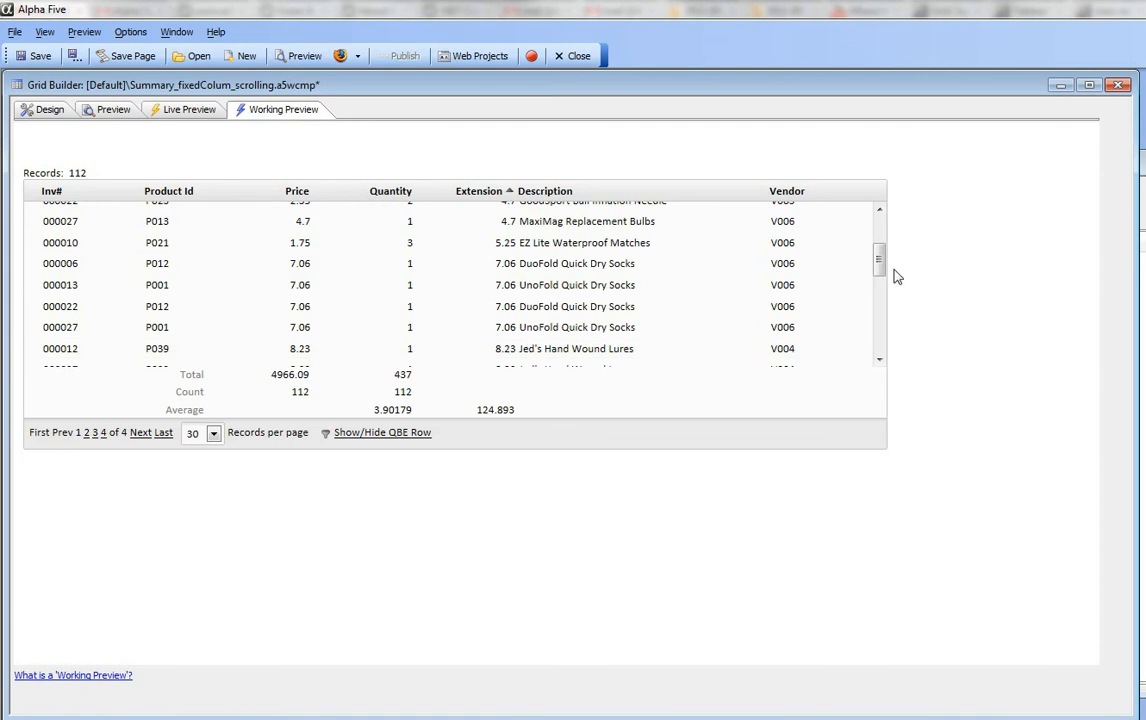
pyautogui.scroll(-3)
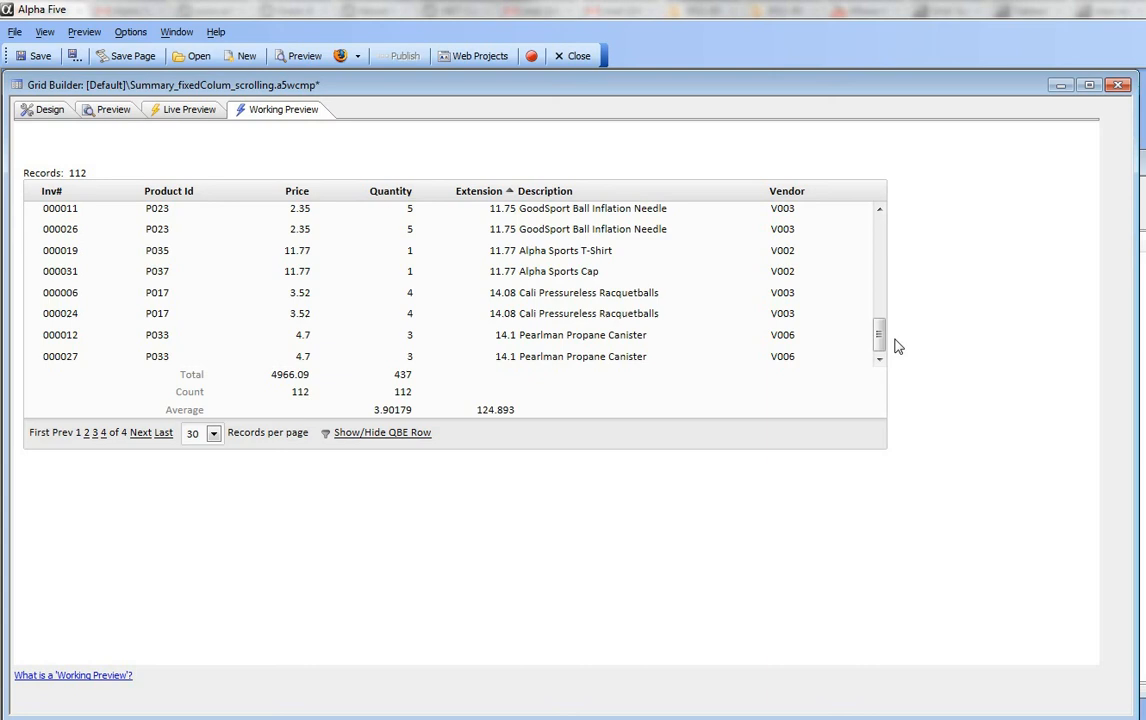
pyautogui.moveTo(989, 317)
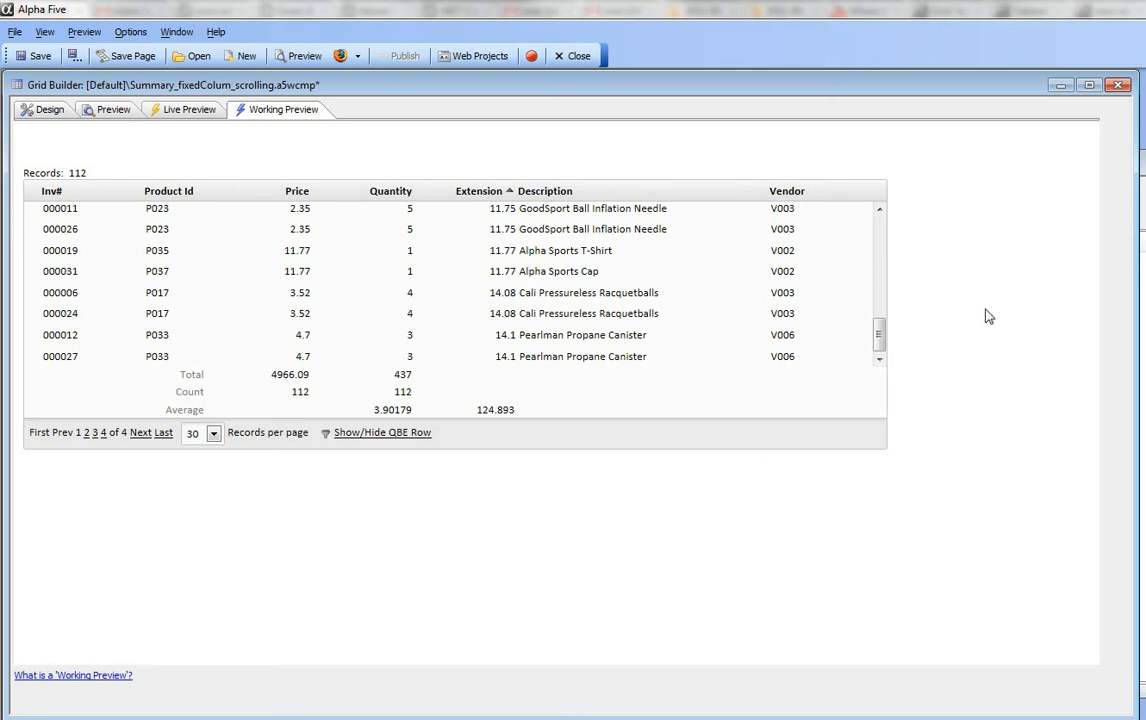